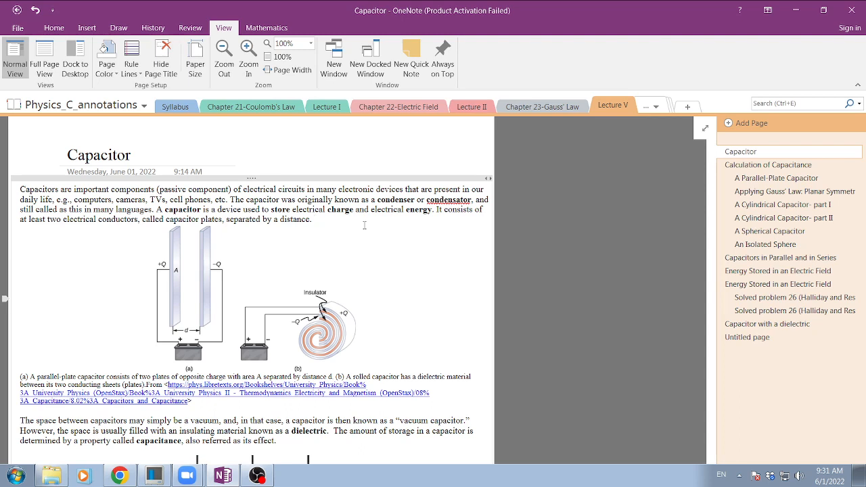
# Step: Zoom the Capacitor page to 125%, with the cursor after the opening paragraph
pyautogui.click(315, 220)
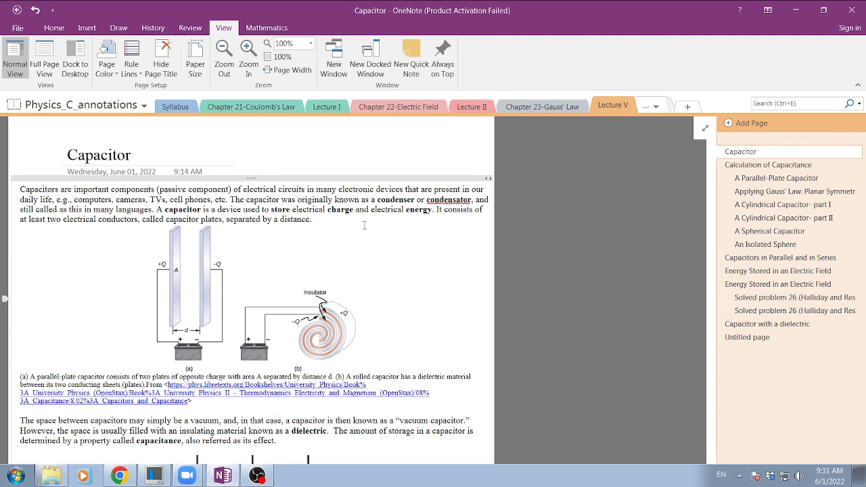
pyautogui.click(314, 219)
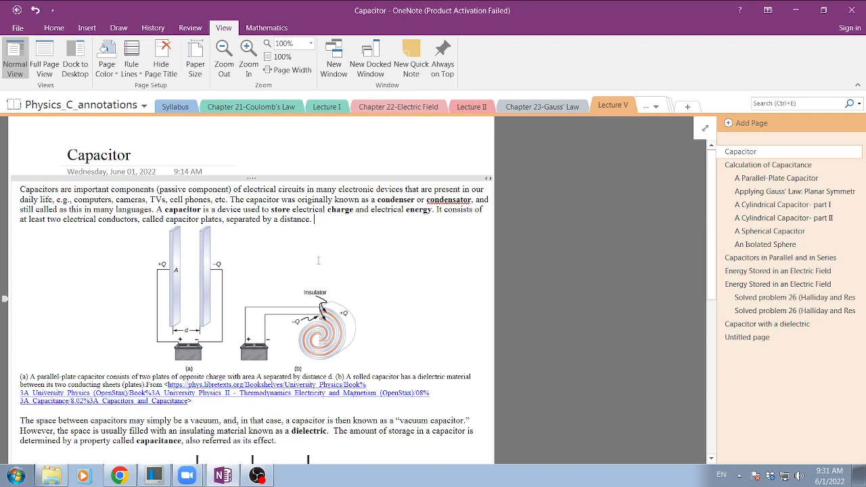
pyautogui.click(287, 69)
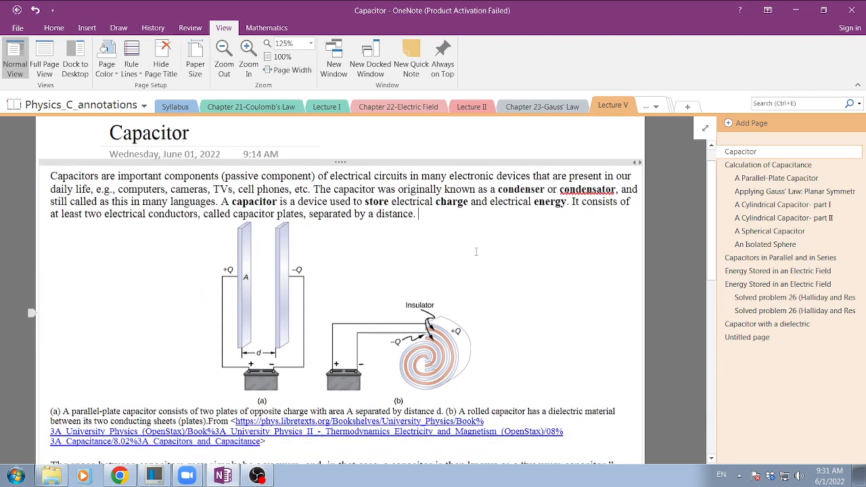
# Step: Scroll the Capacitor page, then open Chapter 23-Gauss' Law's Cylindrical Symmetry page
pyautogui.scroll(-3)
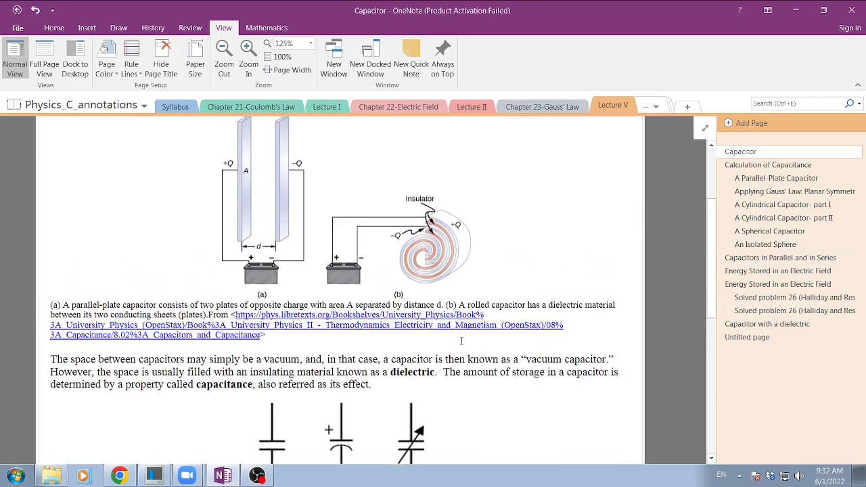
pyautogui.scroll(3)
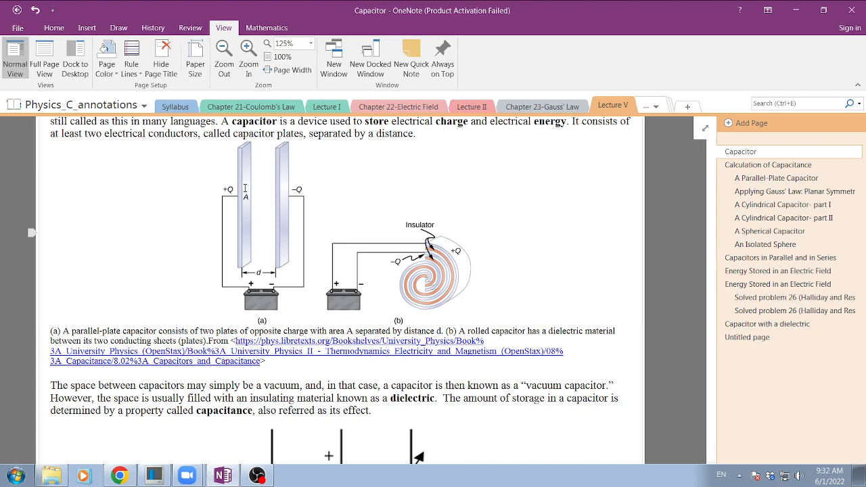
pyautogui.click(418, 133)
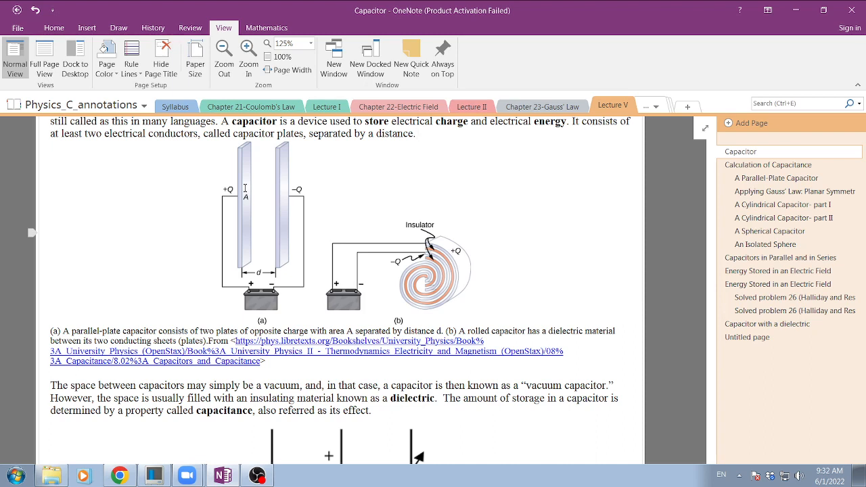
pyautogui.click(418, 133)
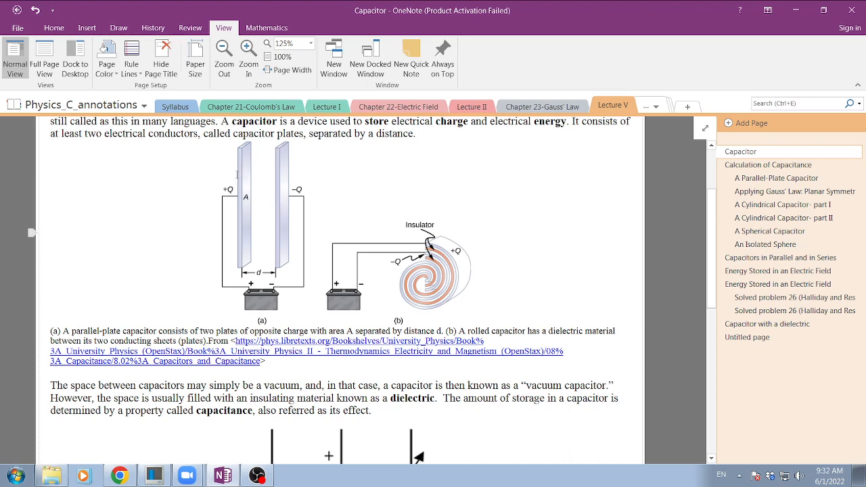
pyautogui.moveTo(456, 254)
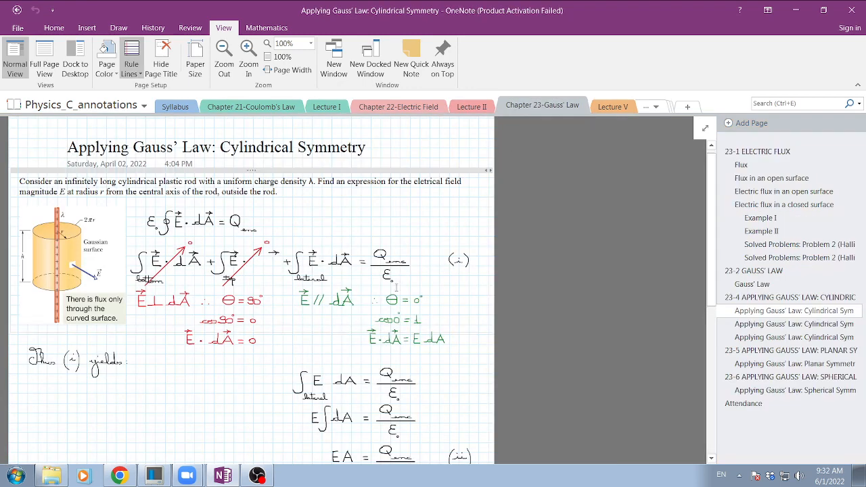
# Step: Switch to Chapter 22-Electric Field and view the Charged Disk page's boxed infinite-sheet result
pyautogui.scroll(-3)
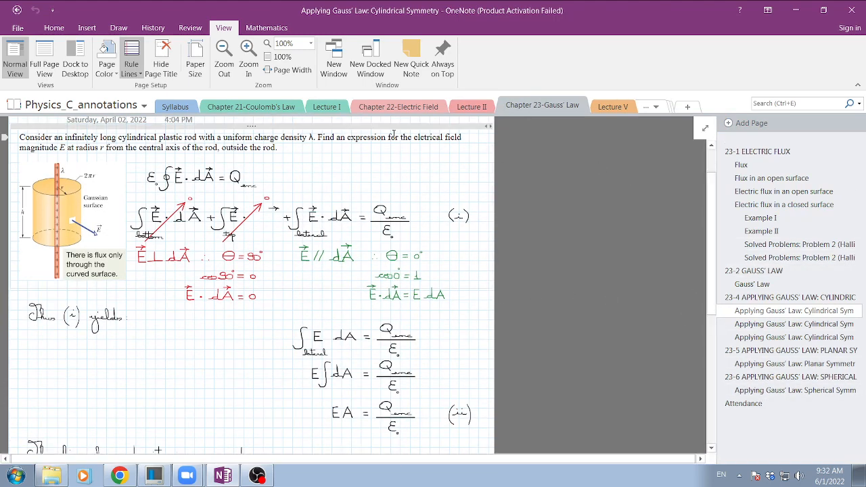
pyautogui.click(399, 105)
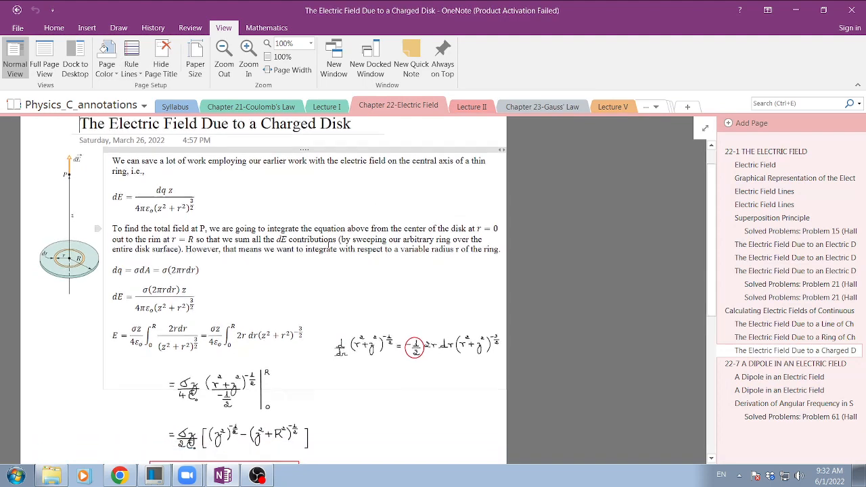
pyautogui.scroll(-3)
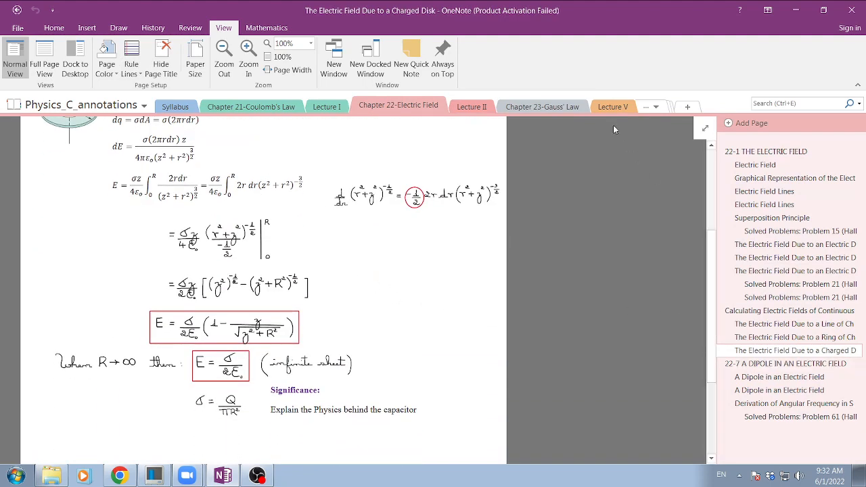
pyautogui.click(647, 106)
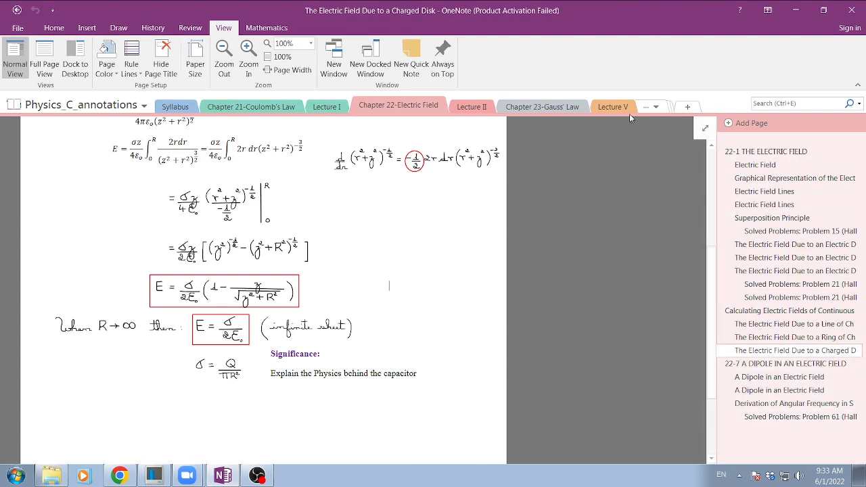
# Step: Return to the Lecture V Capacitor page and mark the fixed capacitor symbol with red ink
pyautogui.click(613, 106)
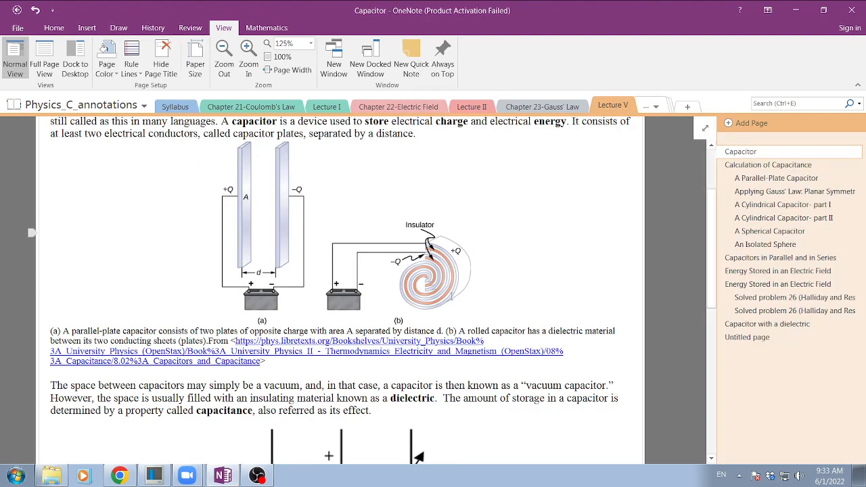
pyautogui.scroll(-3)
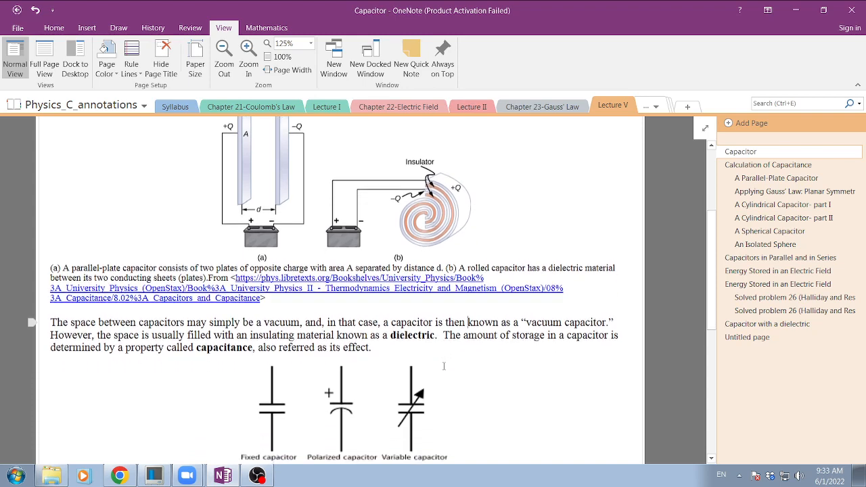
pyautogui.scroll(-3)
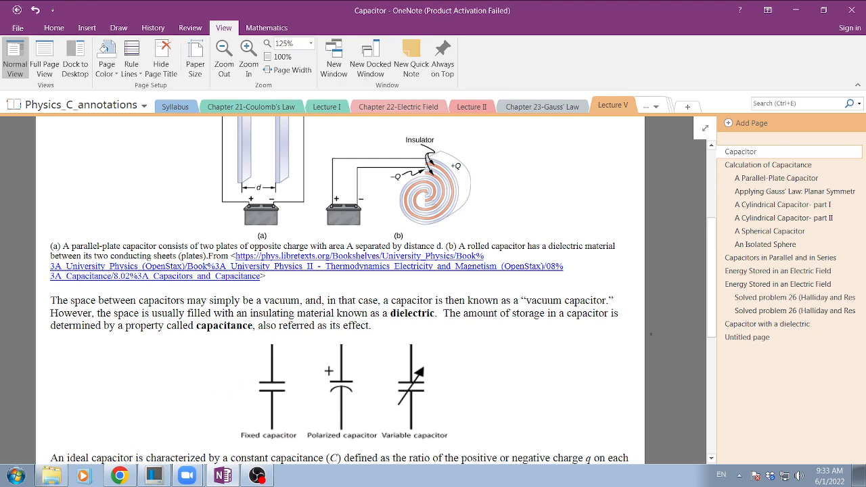
pyautogui.scroll(-3)
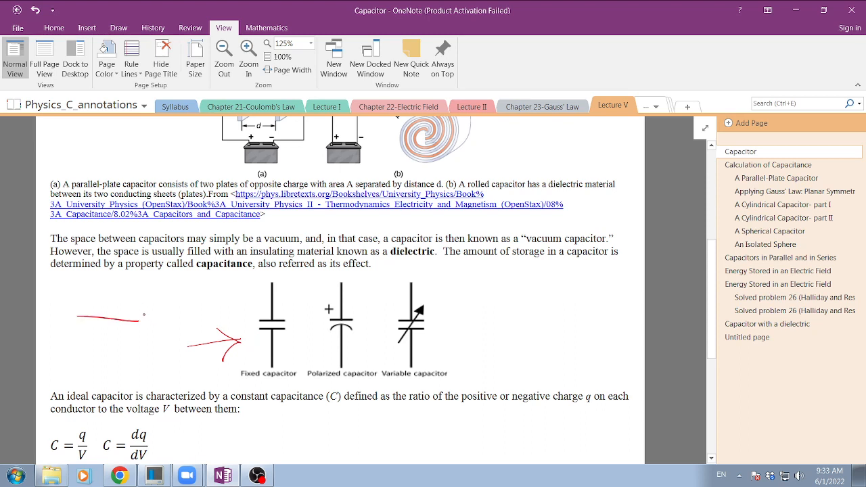
# Step: Erase the red ink strokes beside the fixed capacitor symbol
pyautogui.moveTo(142, 302); pyautogui.dragTo(159, 352)
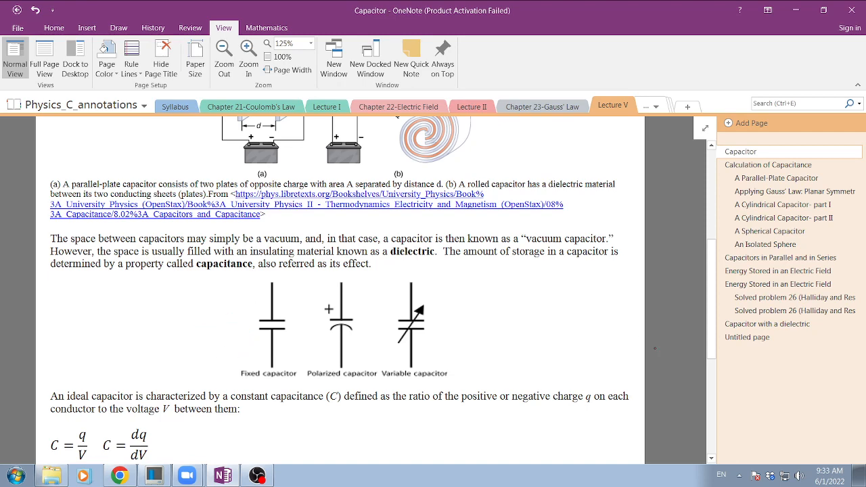
pyautogui.scroll(-3)
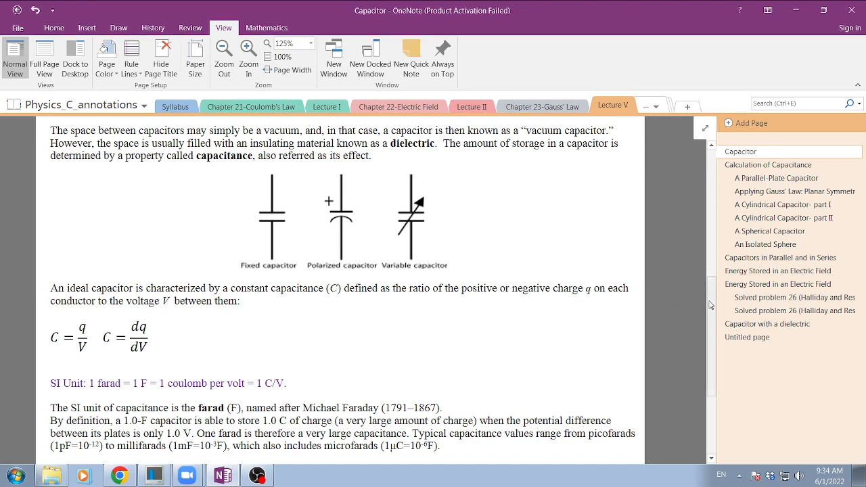
pyautogui.scroll(-3)
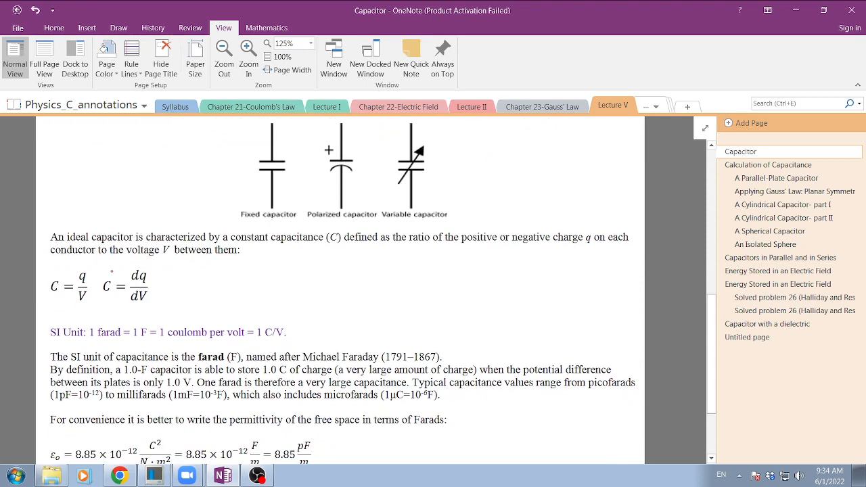
pyautogui.moveTo(125, 257); pyautogui.dragTo(102, 280)
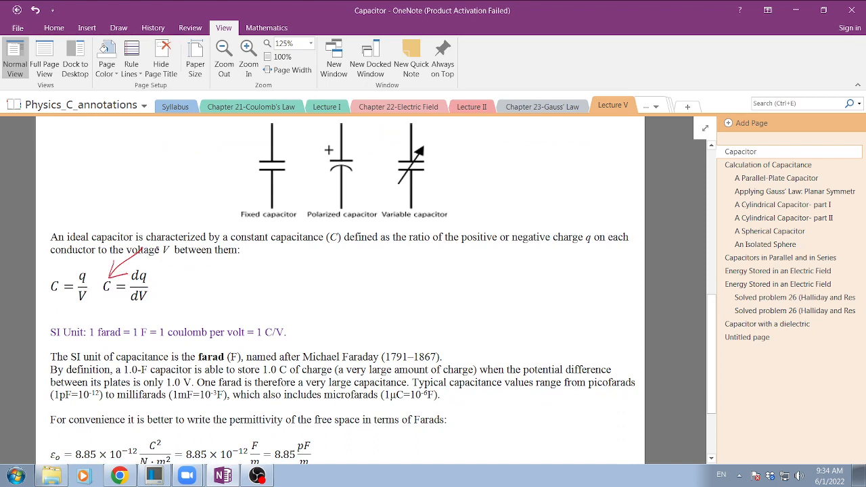
pyautogui.click(125, 284)
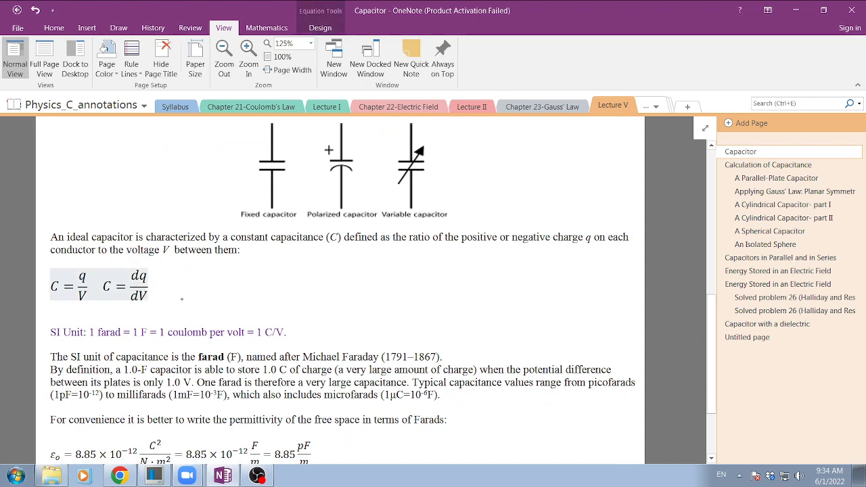
pyautogui.moveTo(669, 326)
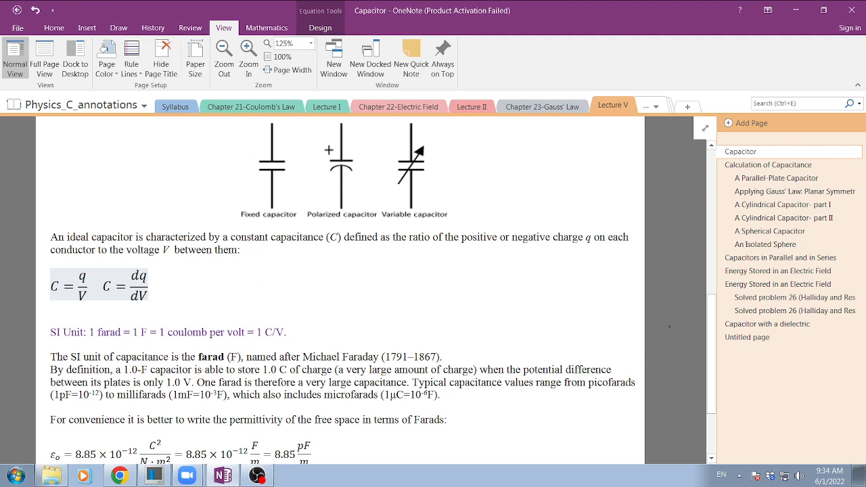
pyautogui.scroll(3)
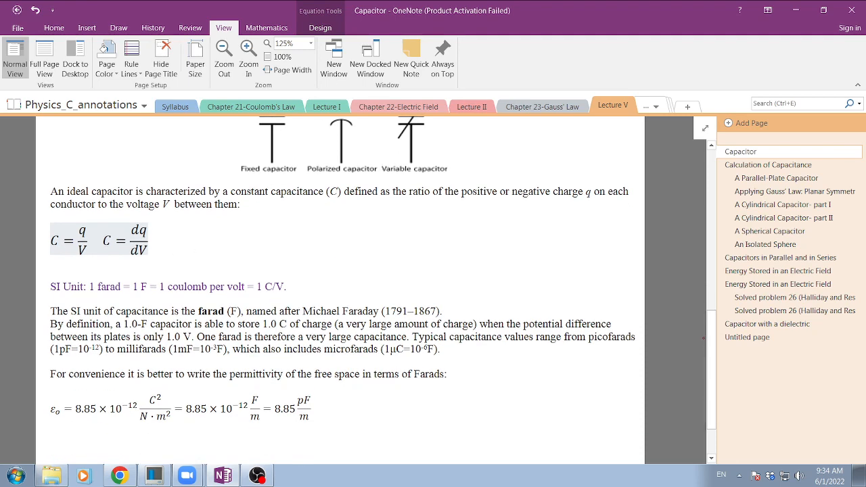
pyautogui.moveTo(316, 262)
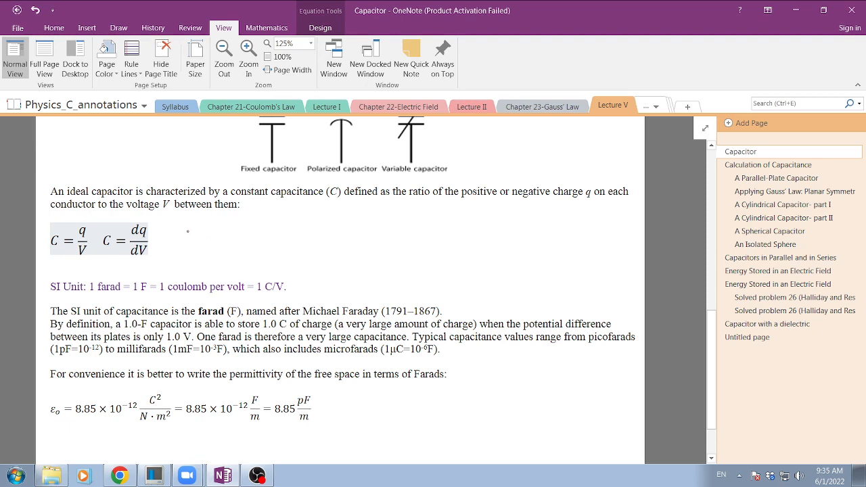
# Step: Set the Draw-tab pen colour to purple via Color & Thickness
pyautogui.click(118, 28)
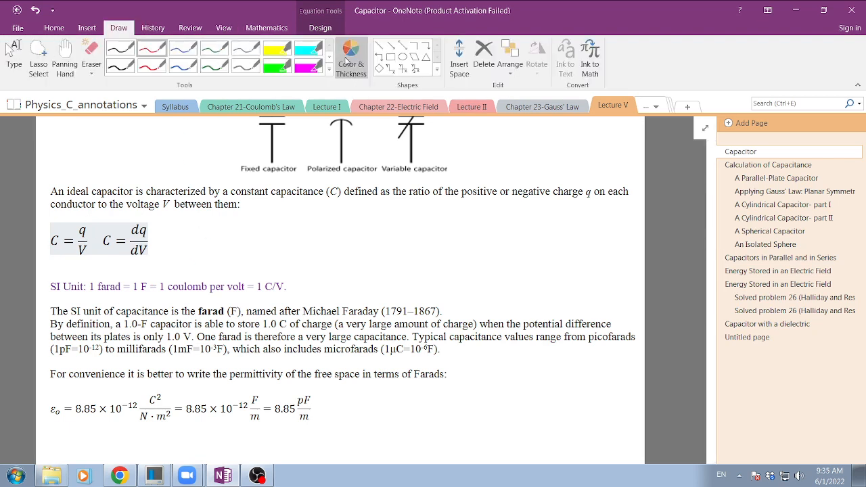
pyautogui.click(351, 57)
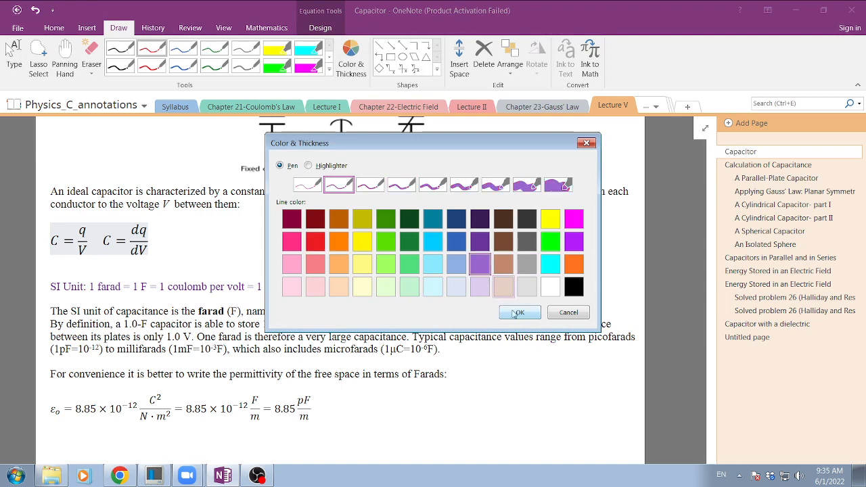
pyautogui.click(519, 312)
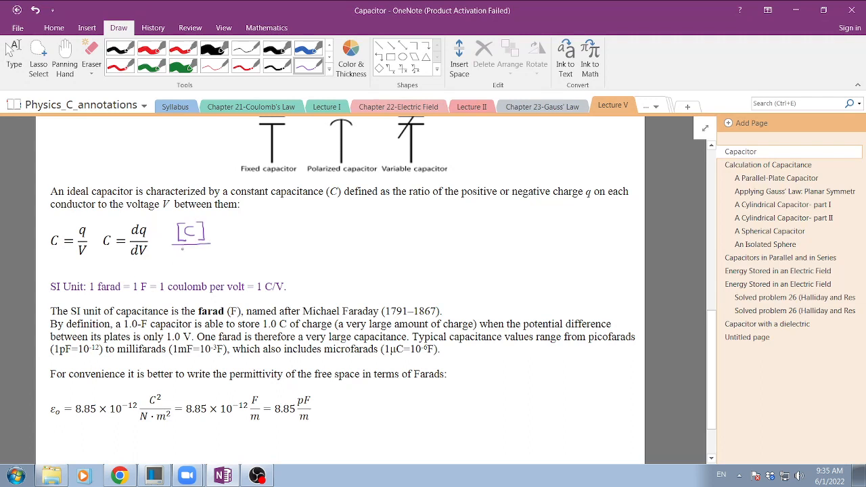
# Step: Handwrite [C]/[V] = [C·V⁻¹] = [F] in purple beside the capacitance formulas
pyautogui.moveTo(193, 251); pyautogui.dragTo(188, 270)
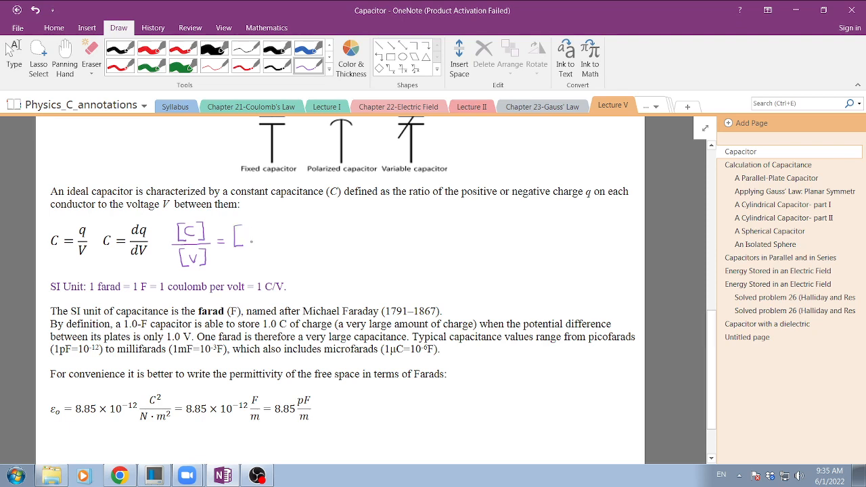
pyautogui.moveTo(244, 240); pyautogui.dragTo(254, 234)
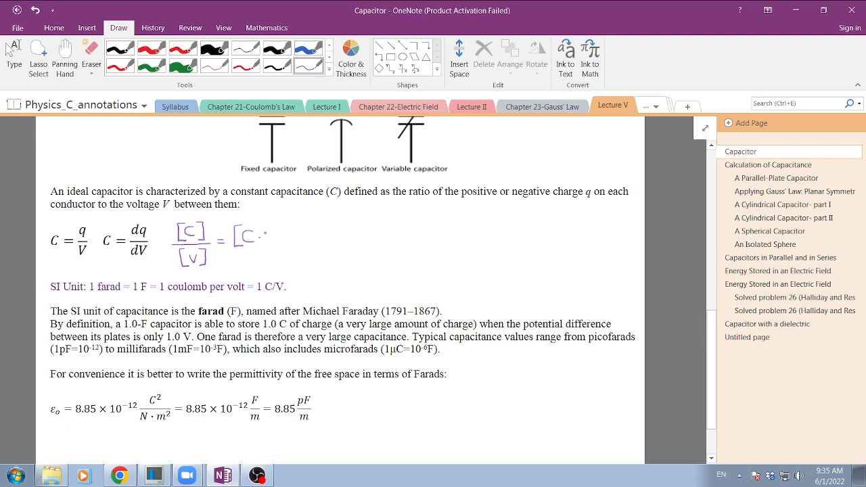
pyautogui.moveTo(265, 242); pyautogui.dragTo(277, 230)
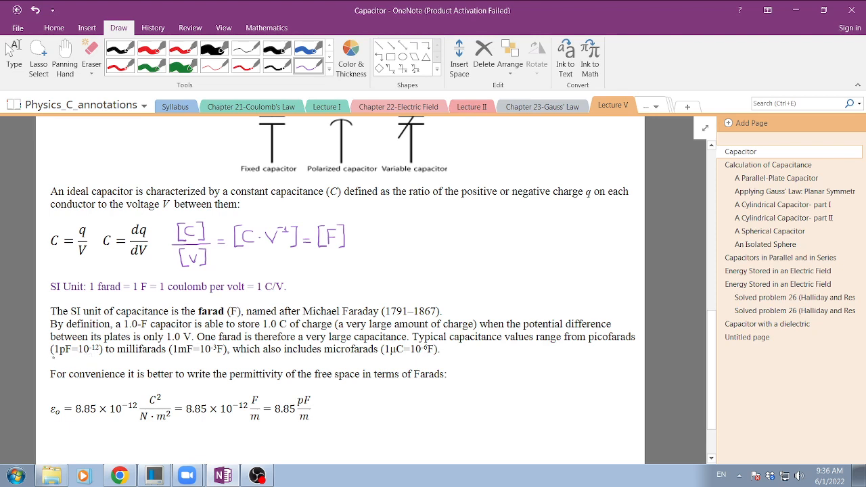
pyautogui.moveTo(54, 356); pyautogui.dragTo(112, 358)
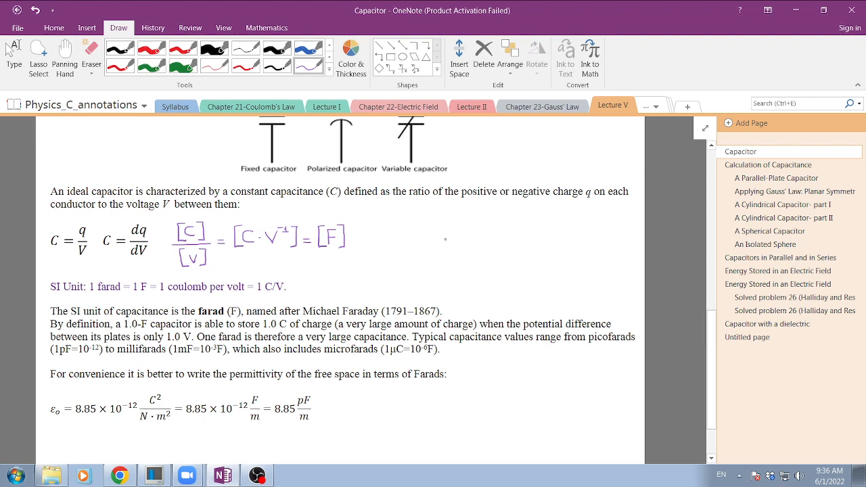
pyautogui.moveTo(558, 238)
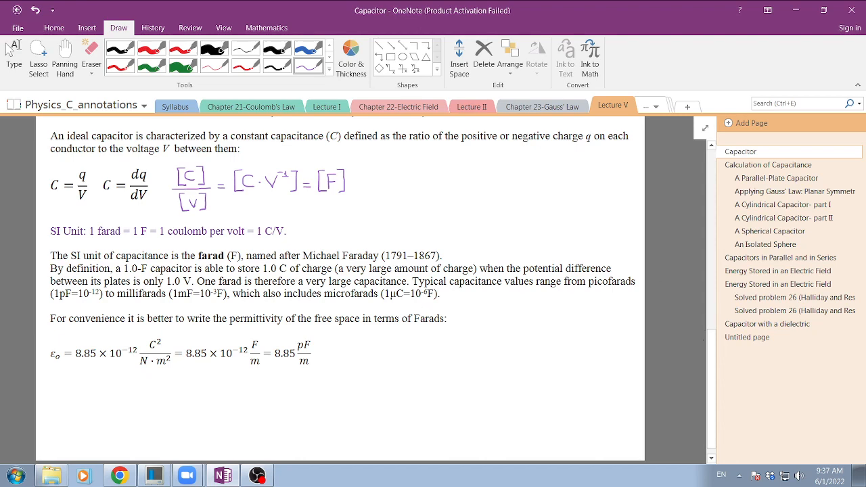
# Step: Scroll to the permittivity equation and circle C² and m² in purple ink
pyautogui.scroll(-3)
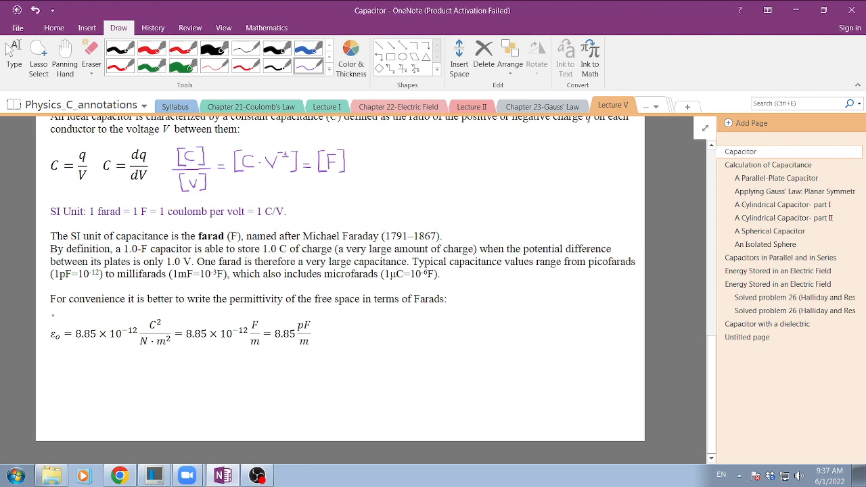
pyautogui.moveTo(50, 314); pyautogui.dragTo(332, 365)
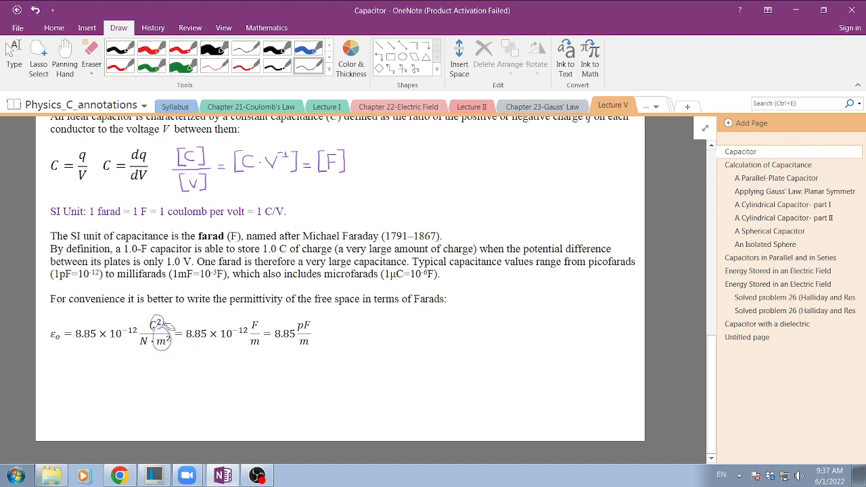
# Step: Replace the small circles with one around C²/(N·m²) and a curved arrow to pF/m
pyautogui.click(155, 332)
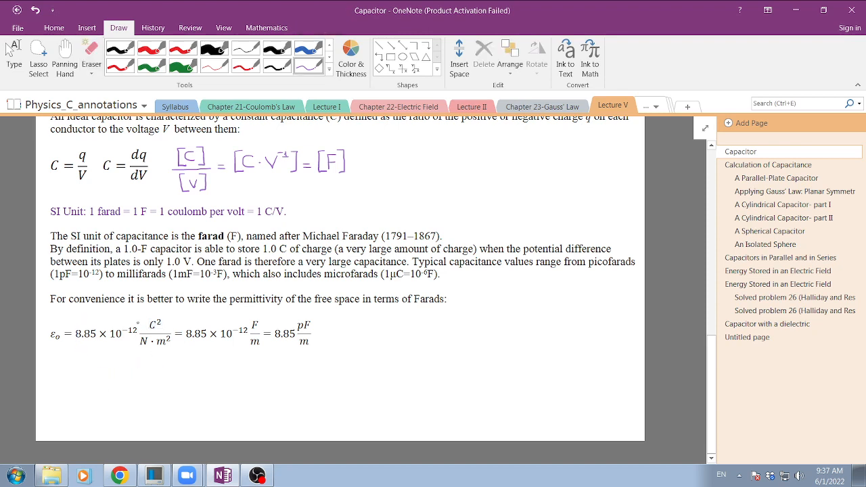
pyautogui.moveTo(139, 318); pyautogui.dragTo(159, 365)
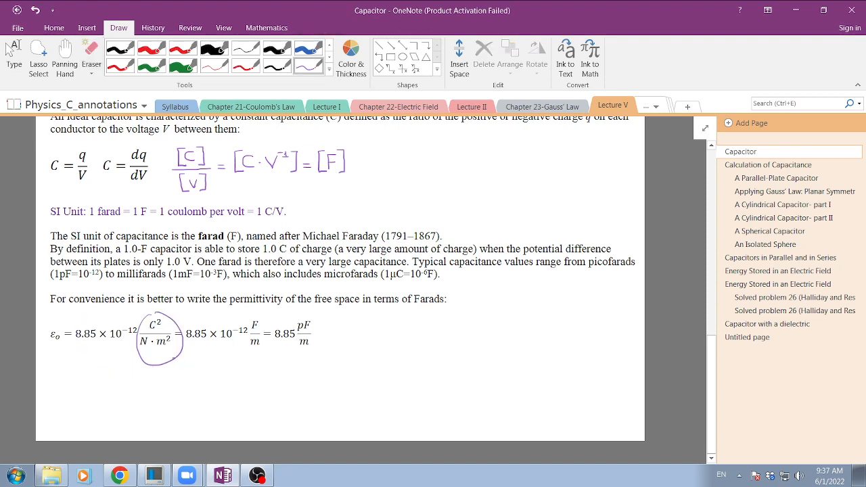
pyautogui.moveTo(179, 366); pyautogui.dragTo(294, 345)
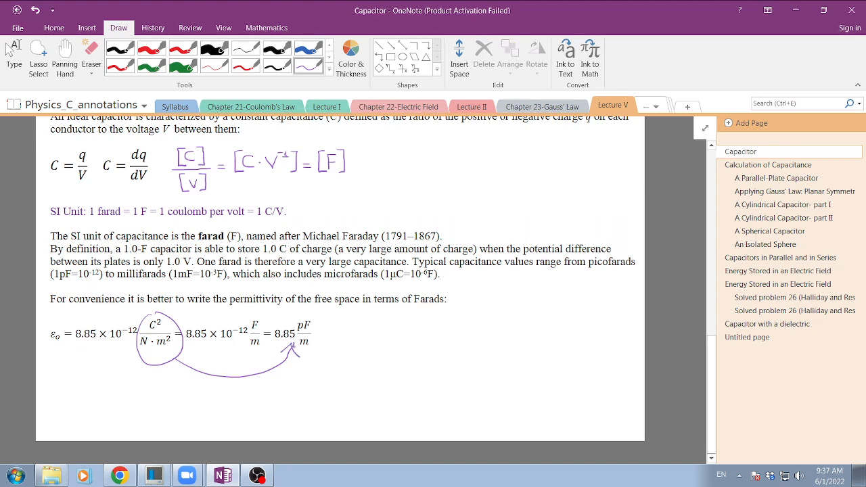